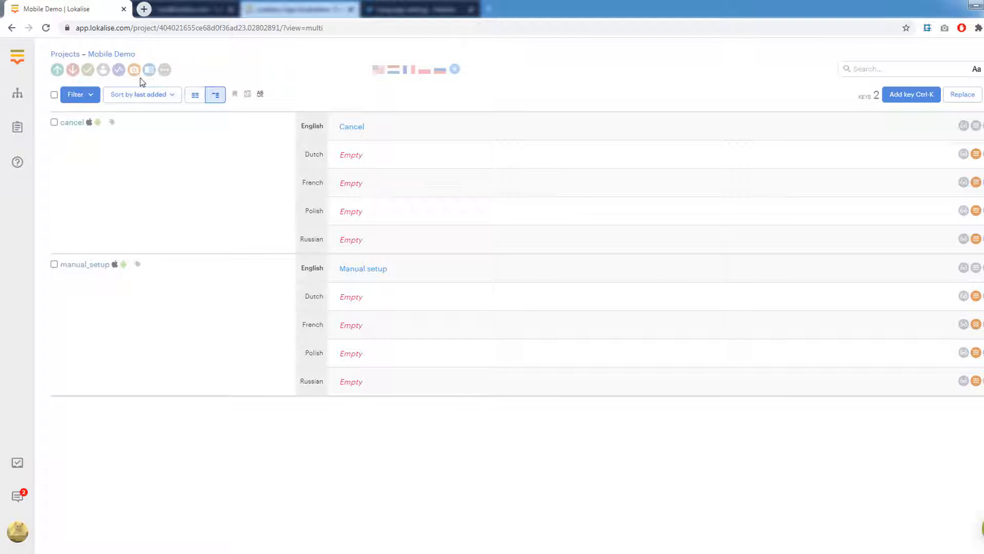
Step: Open the Mobile Demo project's Screenshots page from the project toolbar
click(134, 71)
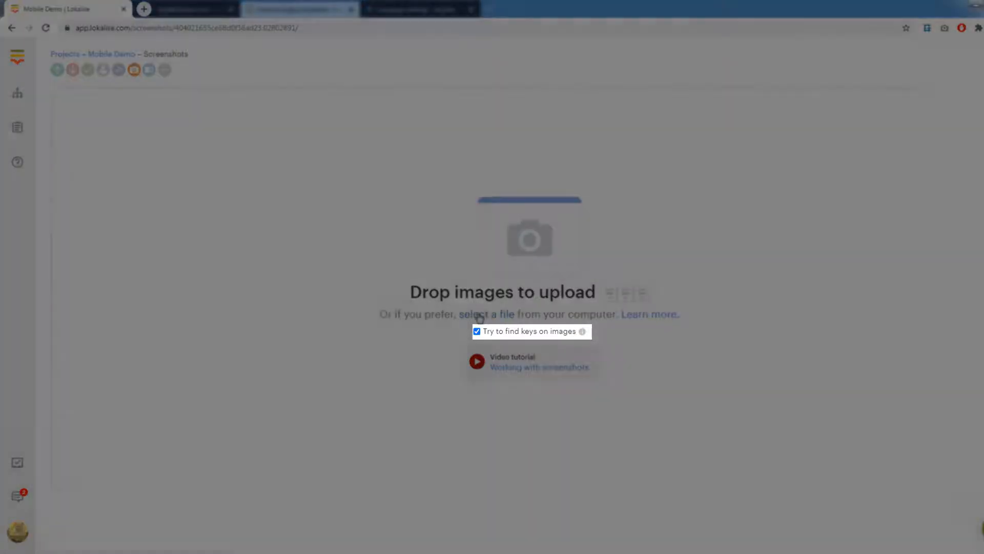
Step: Choose the Manual setup app image to upload, with key detection on
click(481, 314)
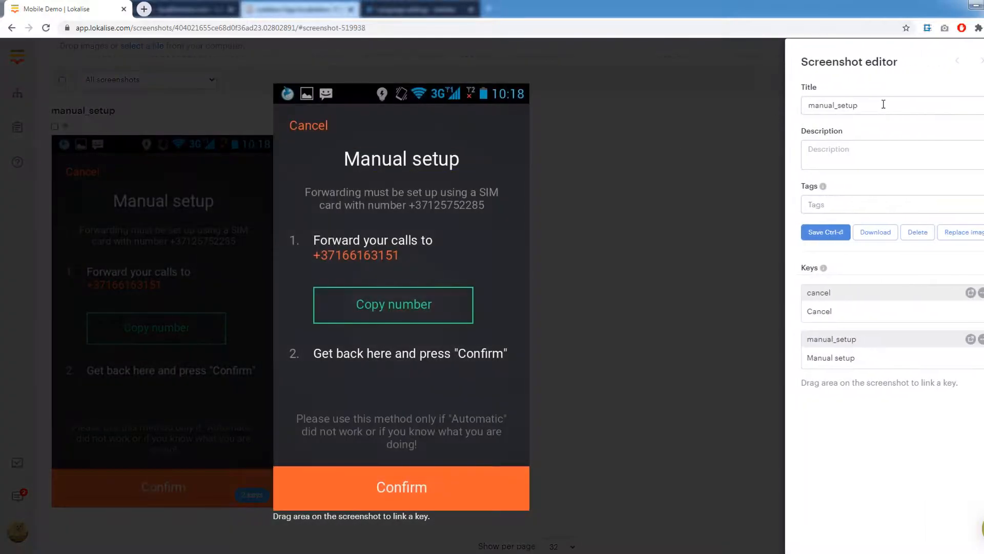
Step: Title the screenshot 'Manual', describe it 'Manual setup', and add new tag 'manual'
click(882, 105)
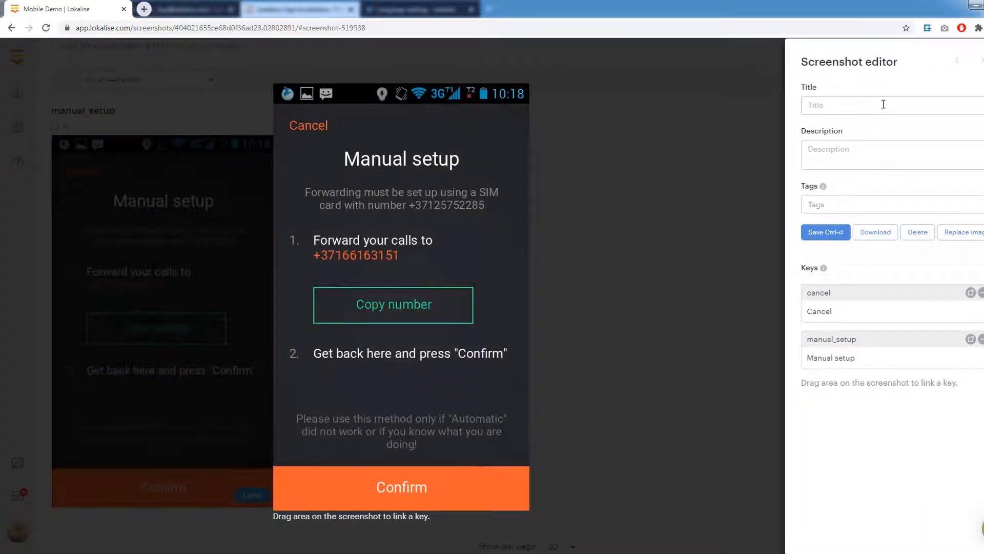
text(Manual)
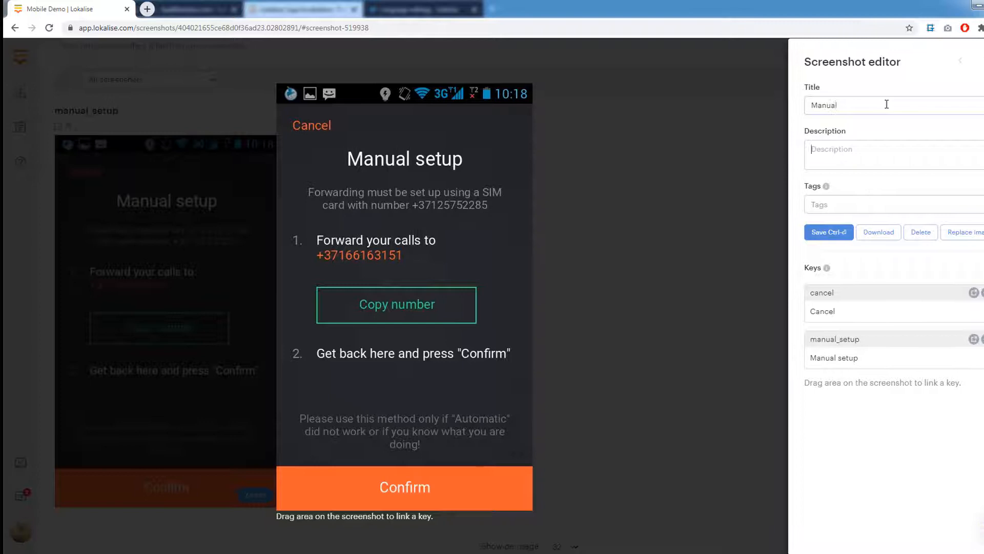
text(Manual setup)
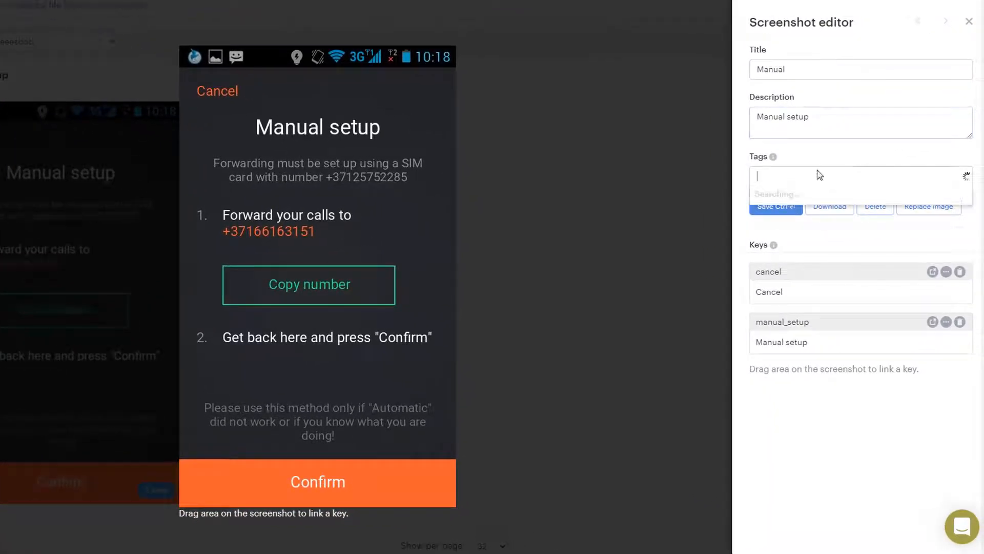
text(manual)
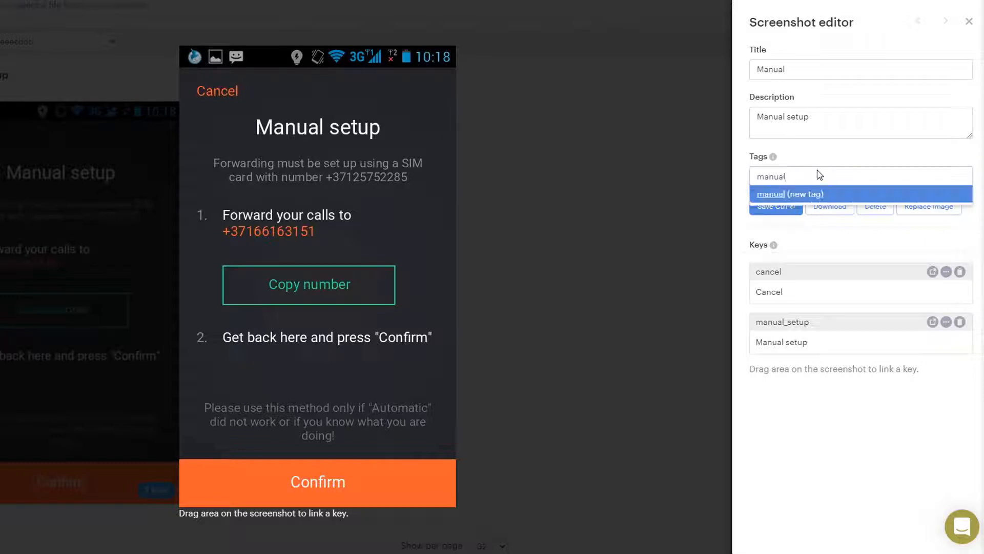
click(789, 194)
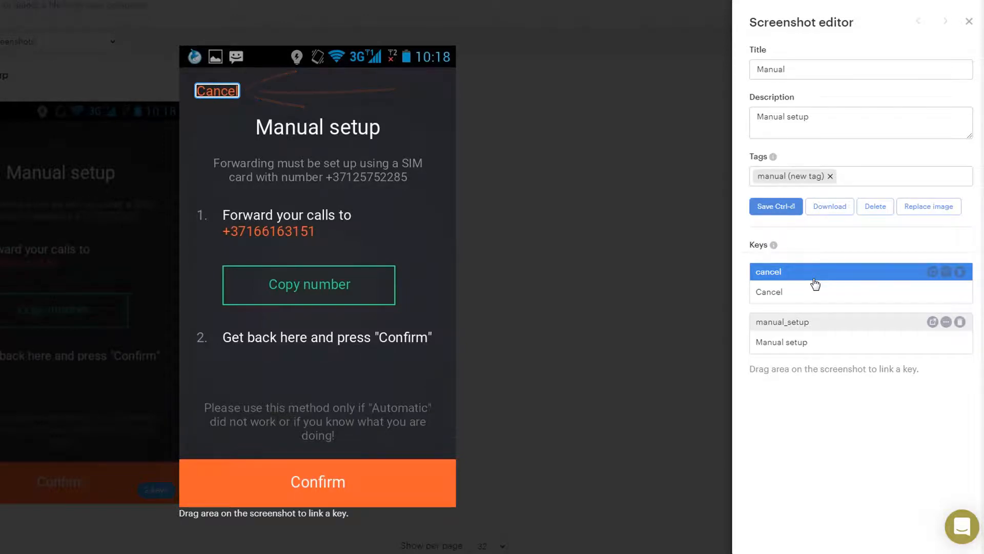
Step: Inspect the cancel key's region and coordinate options, then save the screenshot
click(812, 322)
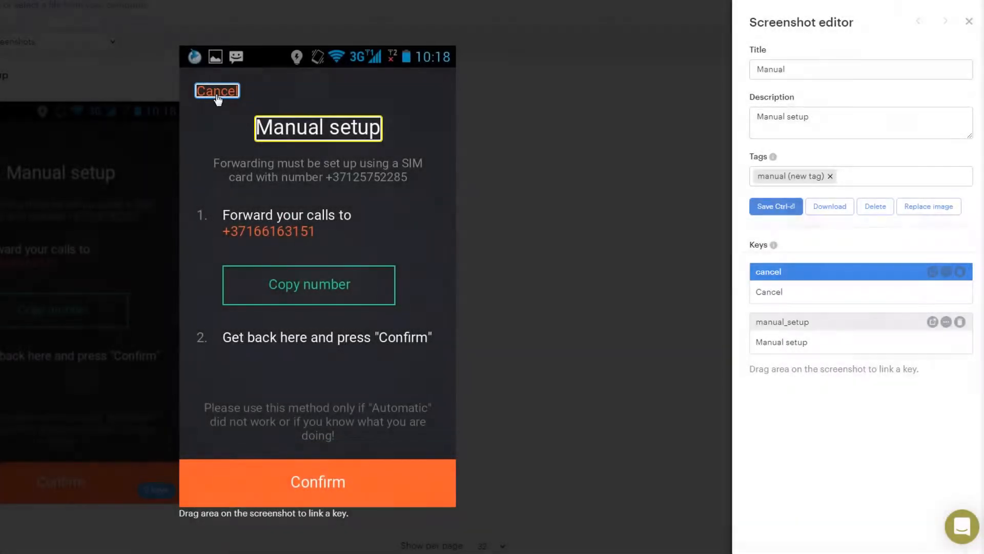
click(946, 272)
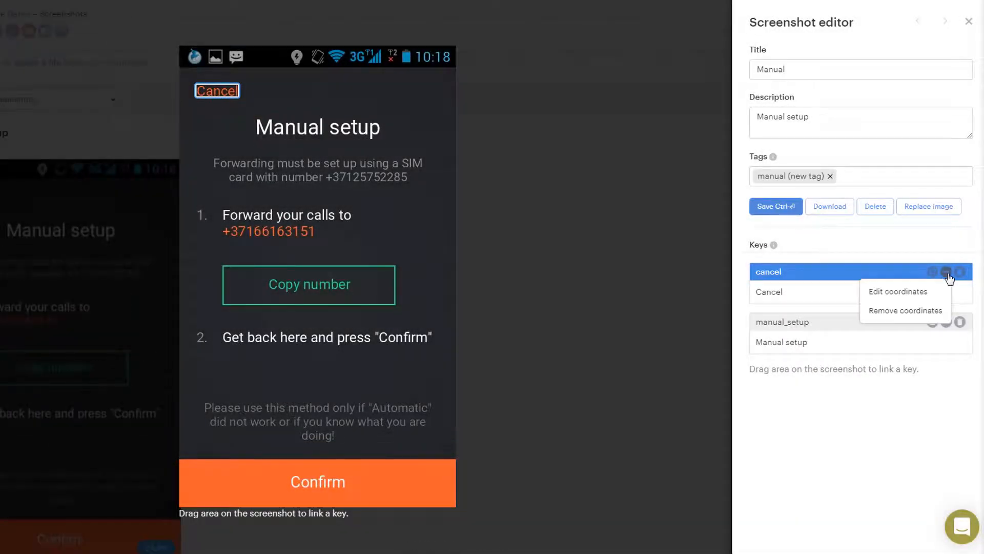
click(897, 292)
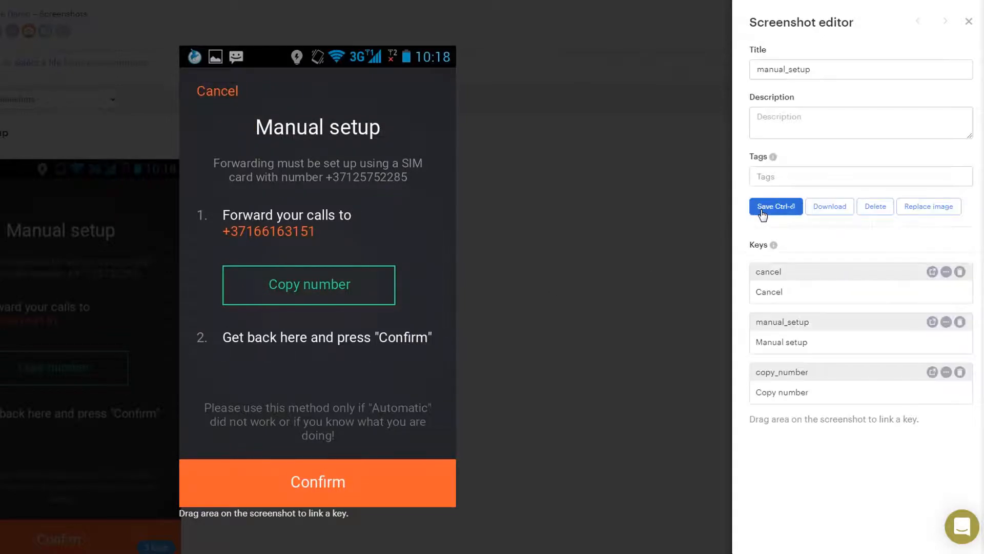
click(776, 206)
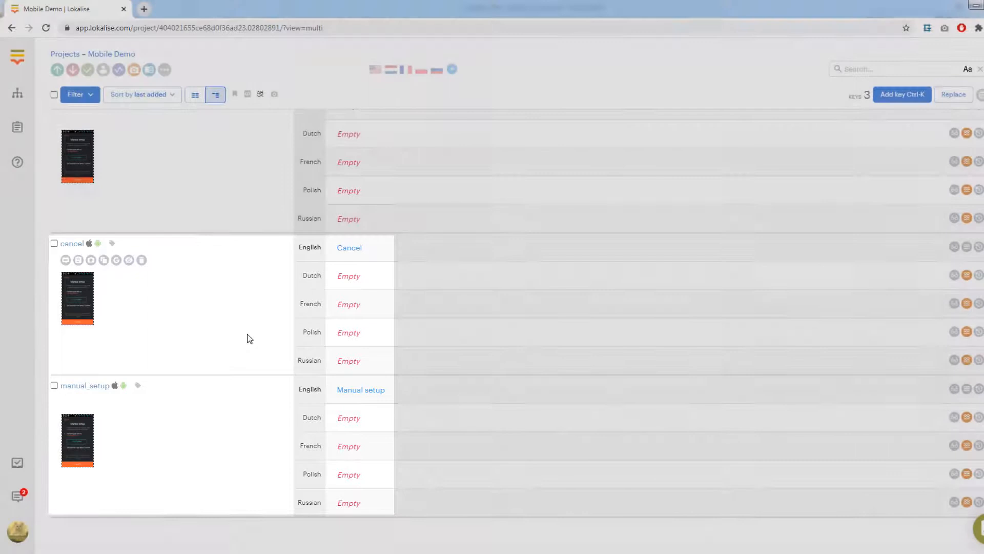
Step: Preview the screenshot attached to the cancel key with its Cancel region marked
click(77, 440)
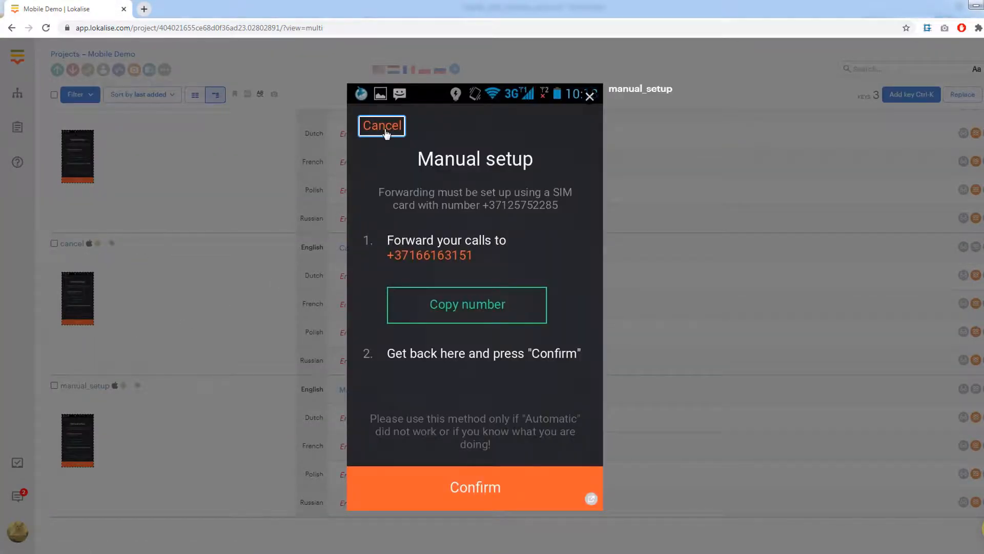
mouse_move(403, 152)
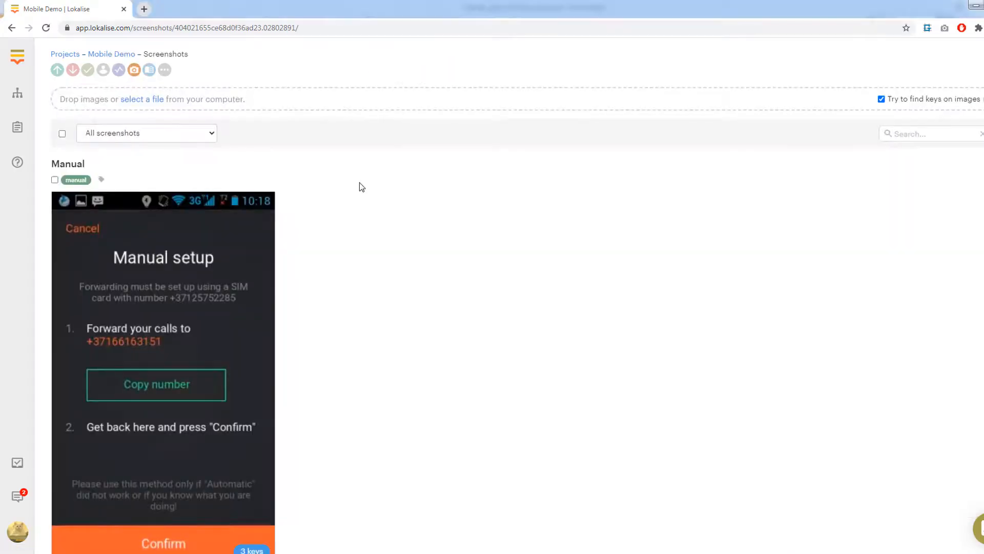
Step: Start a 'Screenshot tag contains any of' filter on the screenshots list
scroll(down, 3)
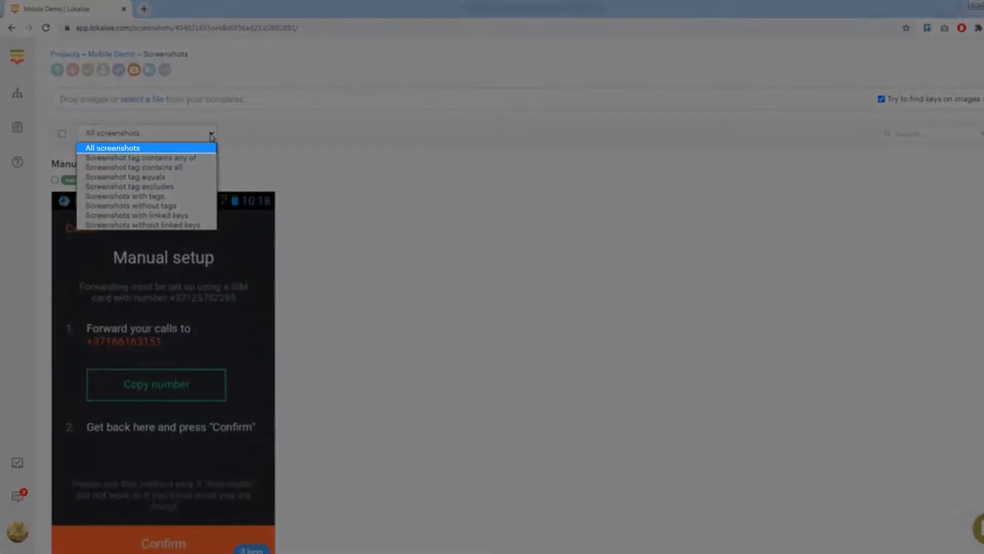
mouse_move(135, 157)
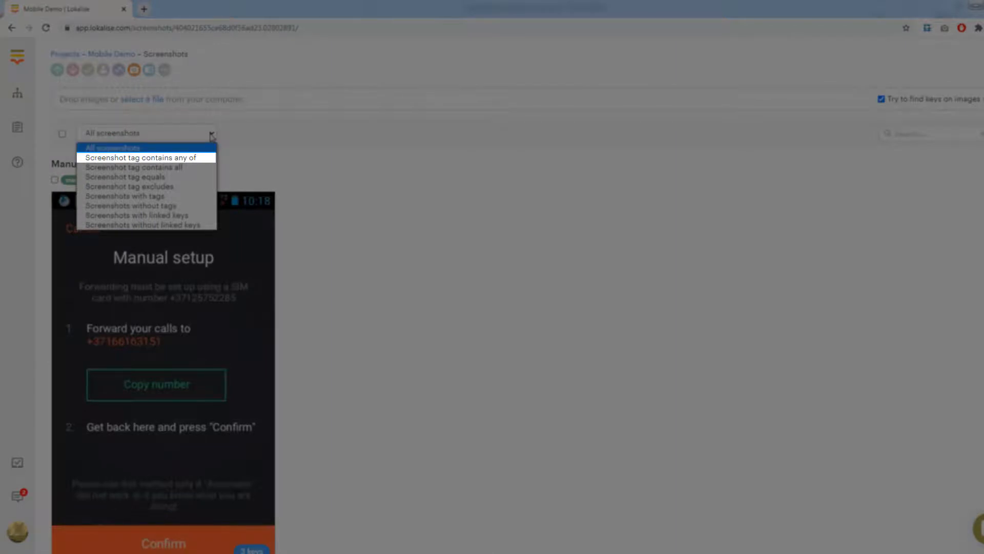
mouse_move(130, 167)
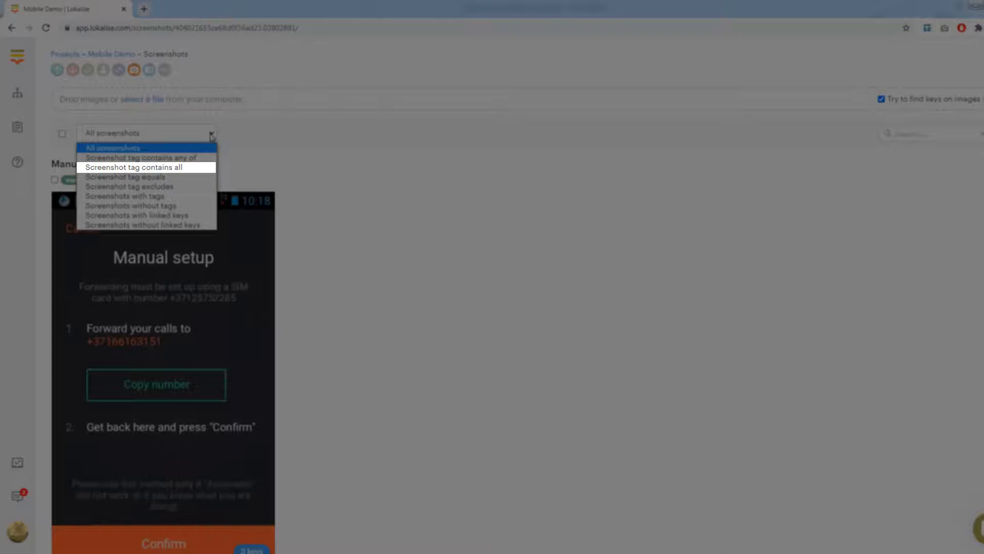
mouse_move(127, 177)
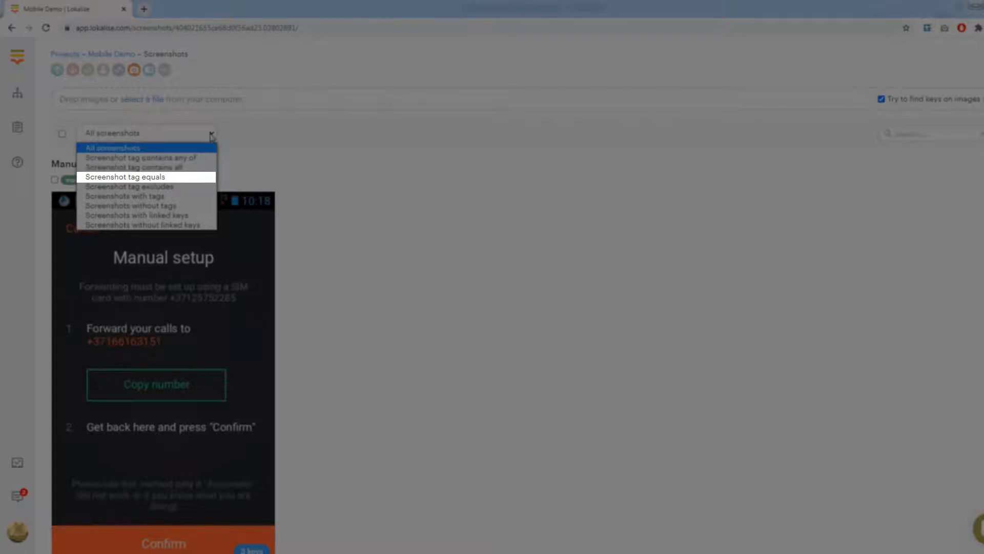
mouse_move(130, 187)
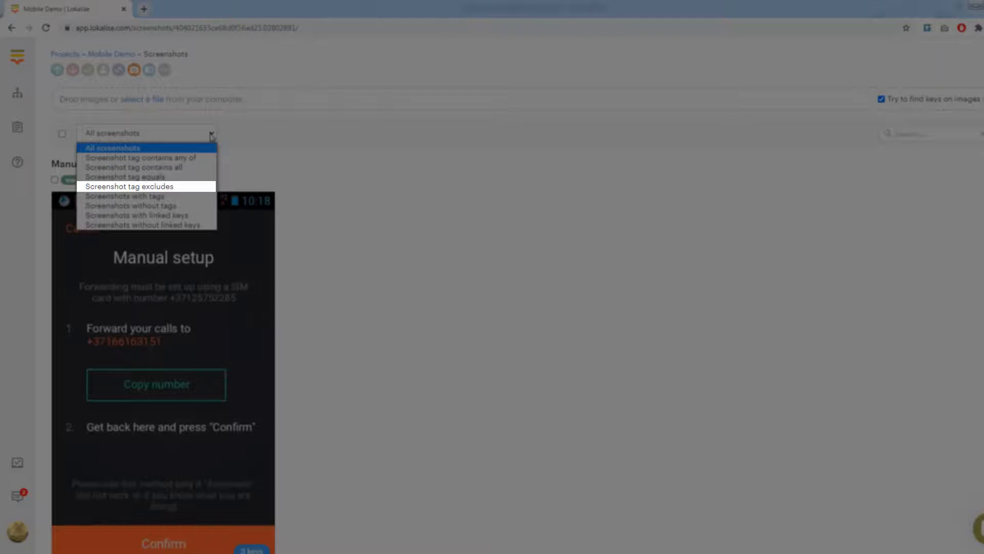
mouse_move(125, 196)
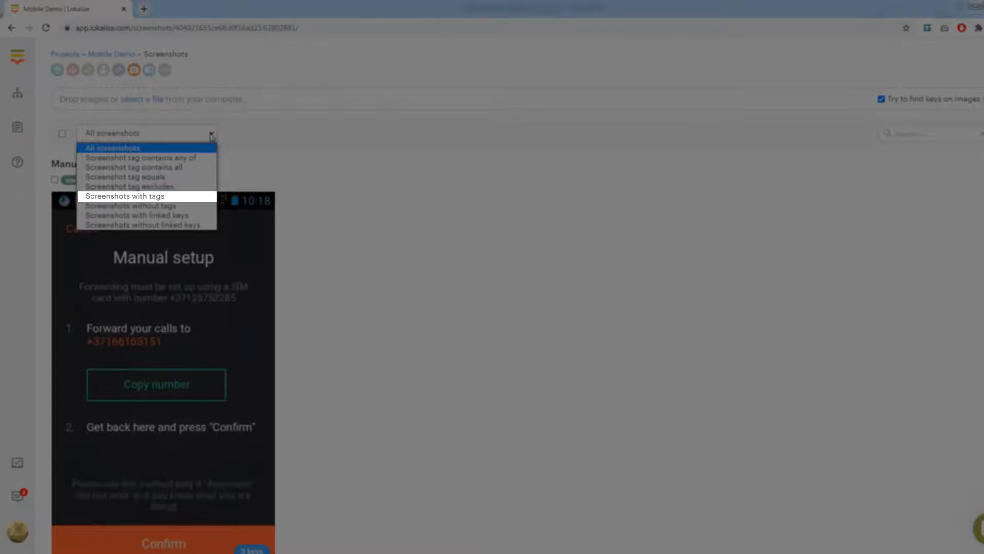
mouse_move(131, 205)
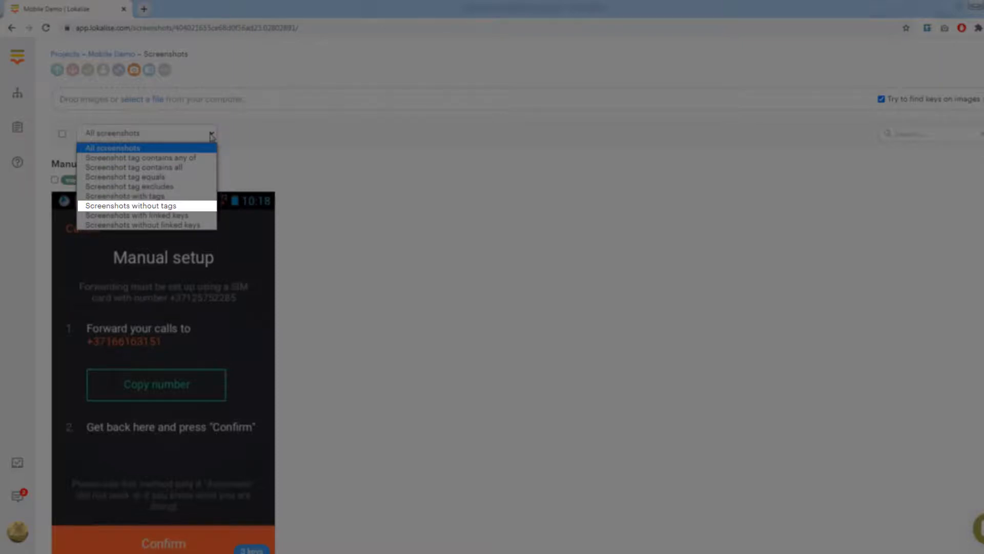
mouse_move(136, 216)
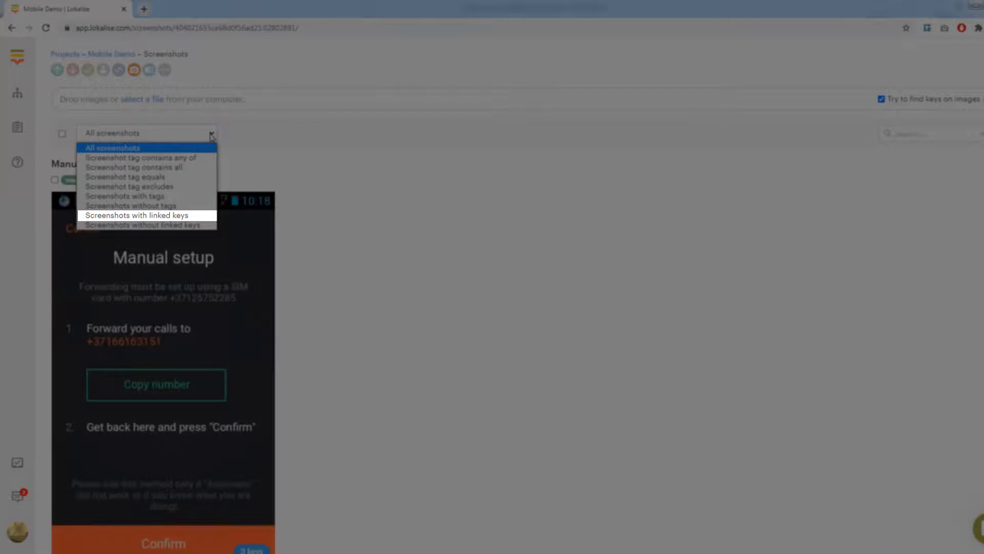
mouse_move(144, 224)
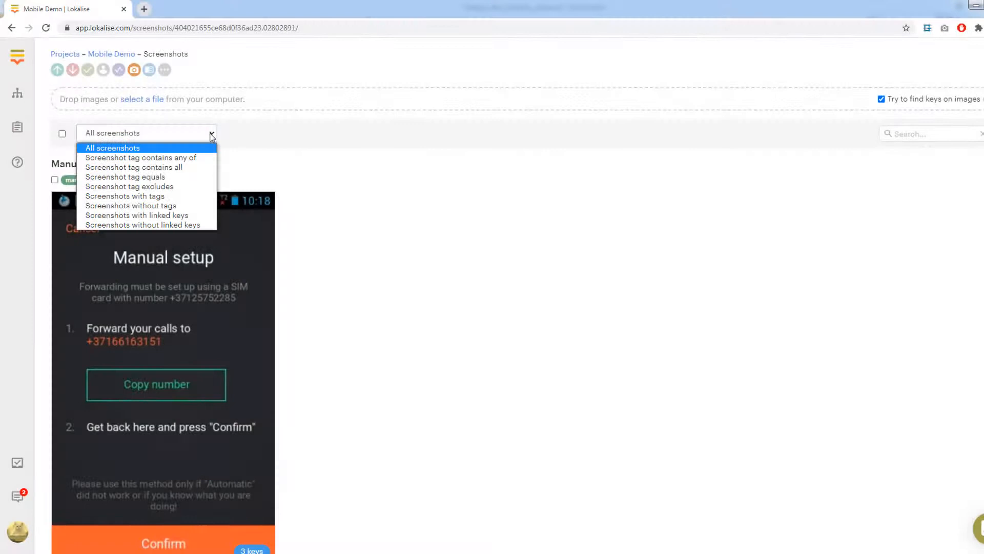
click(141, 157)
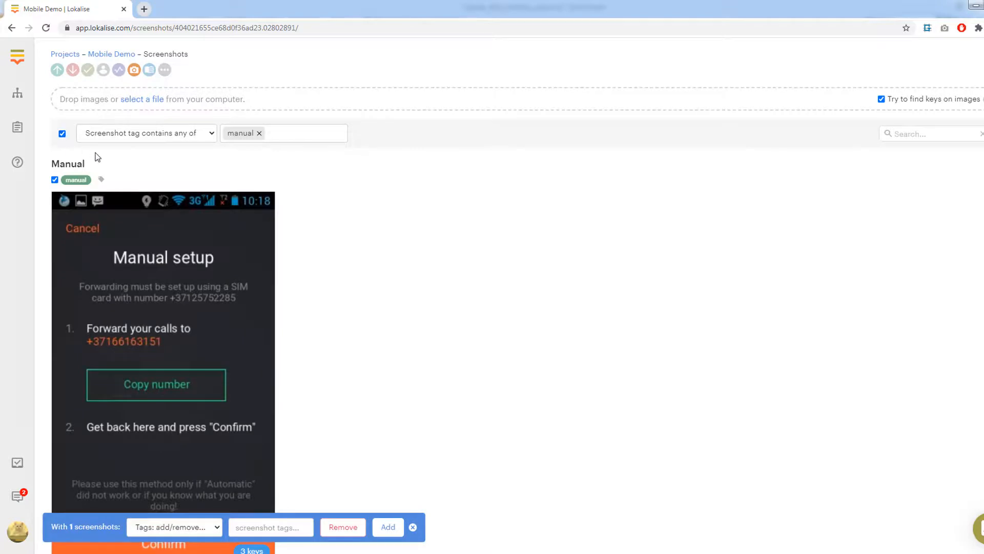
Step: Add the 'mobile' tag to the Manual screenshot and view its 3 linked keys
click(174, 527)
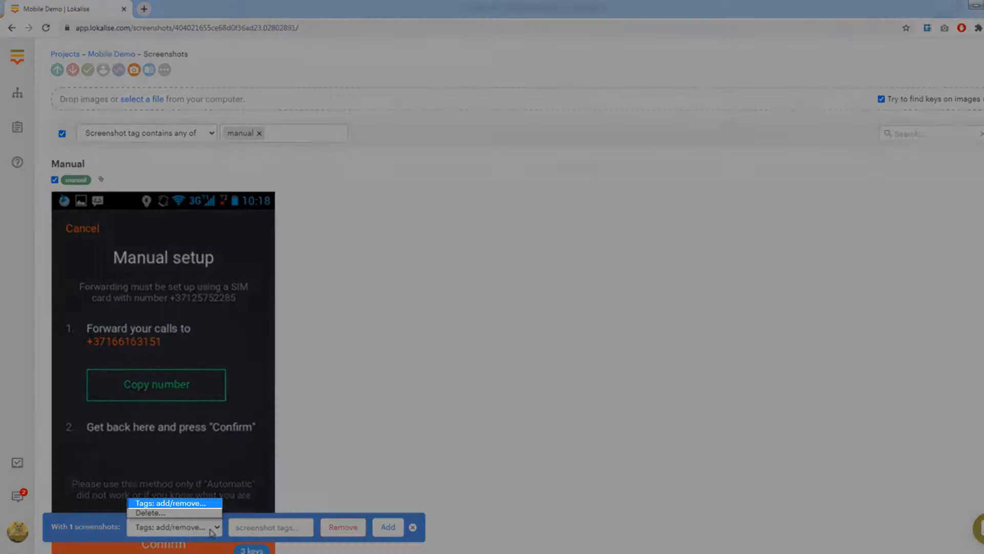
mouse_move(151, 513)
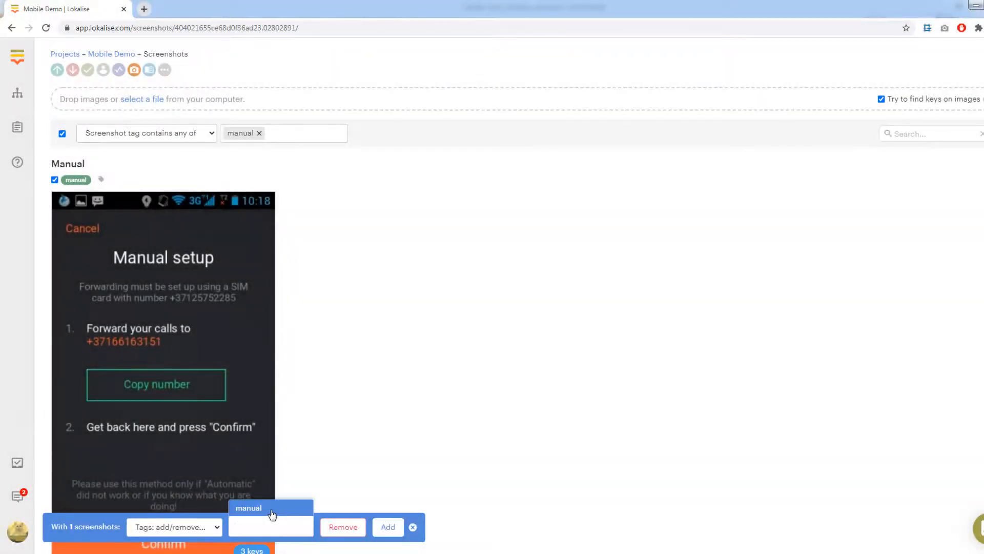
text(mobile)
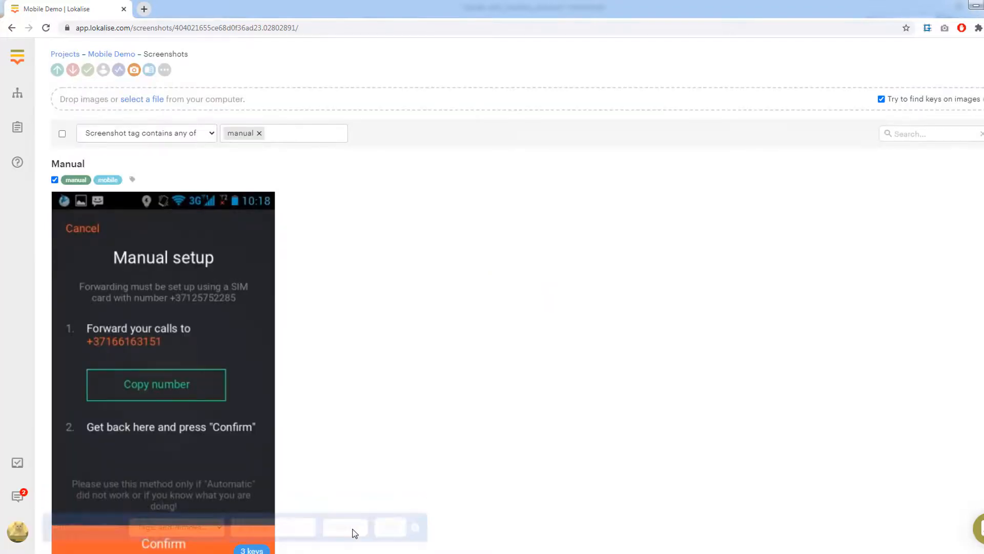
click(61, 134)
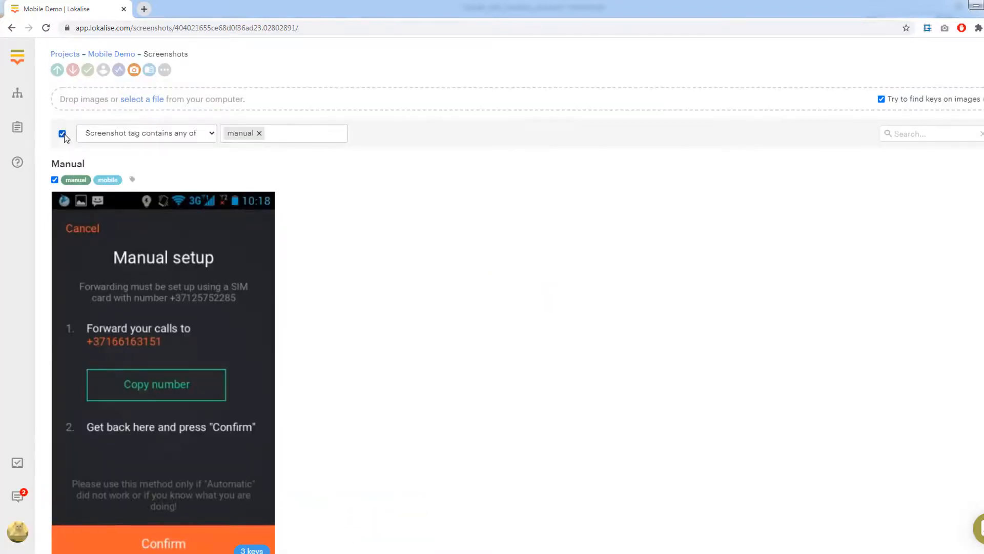
click(176, 527)
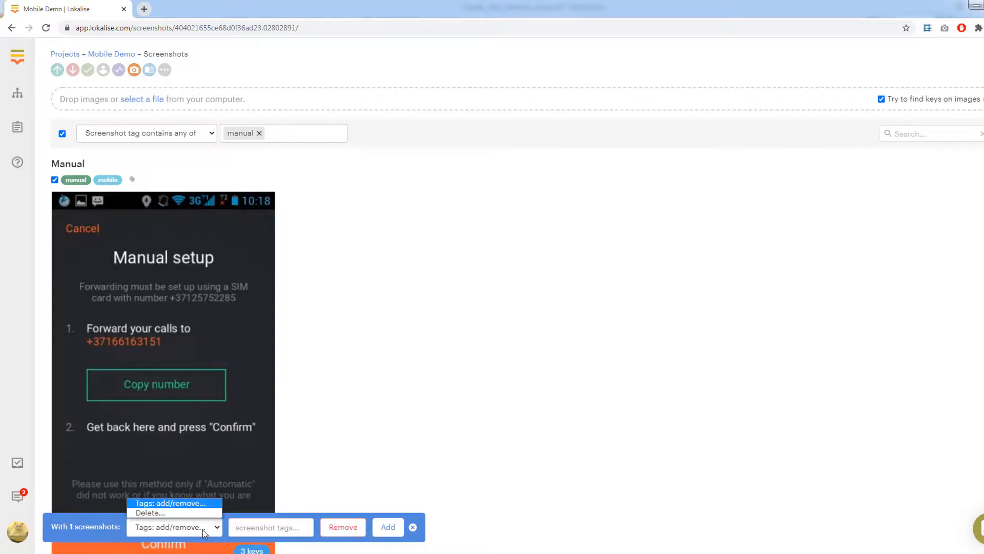
click(173, 503)
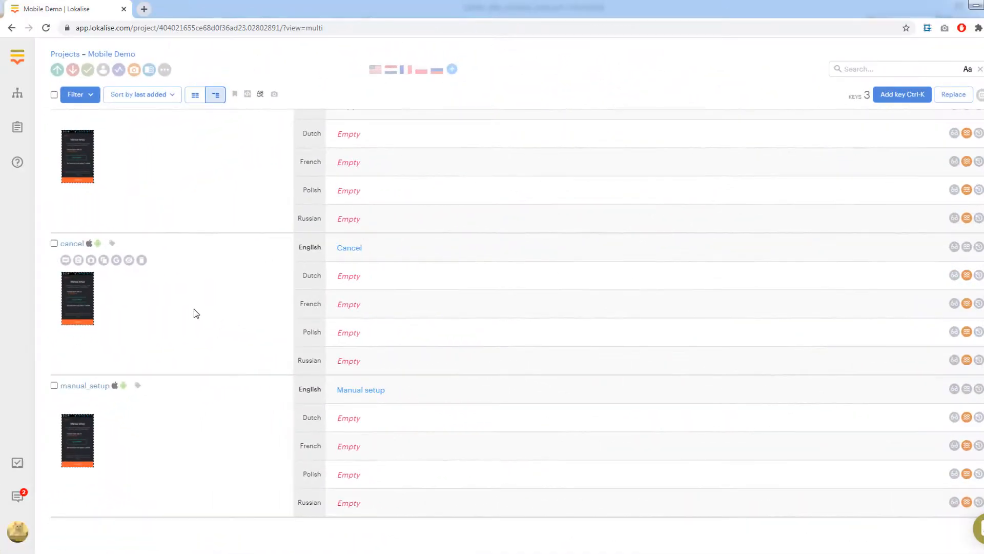
mouse_move(90, 260)
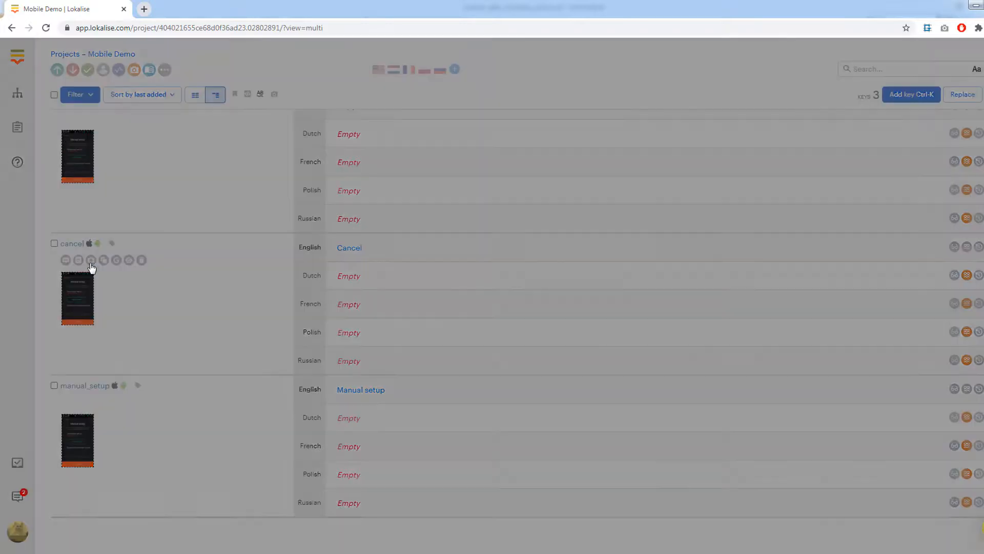
Step: Browse the cancel key's Linked, Link existing and Upload screenshot tabs, then close
click(78, 299)
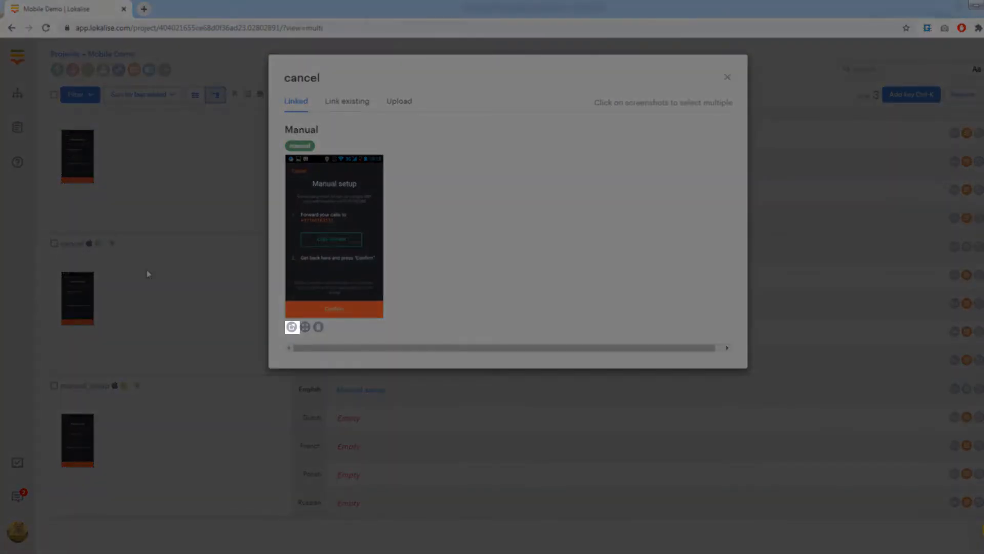
click(319, 327)
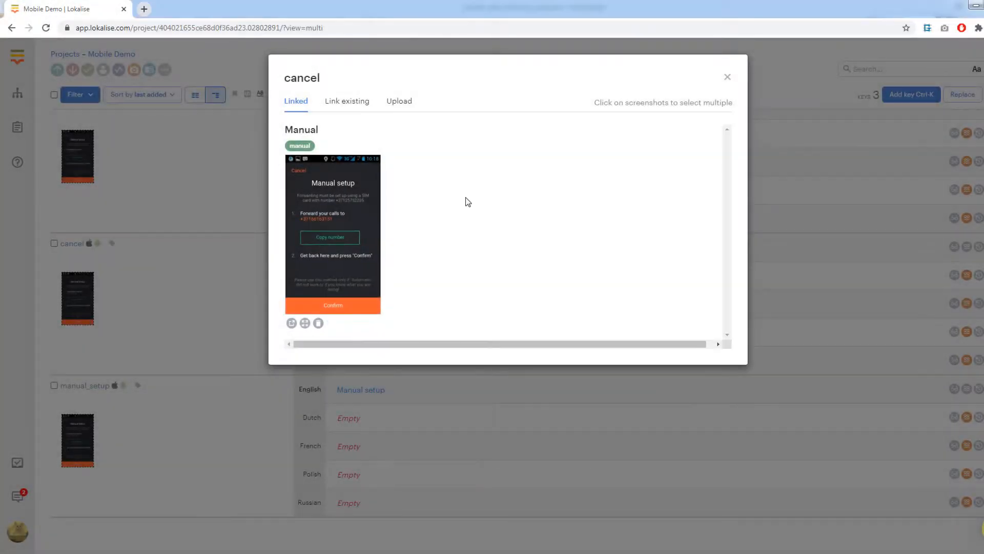
click(333, 230)
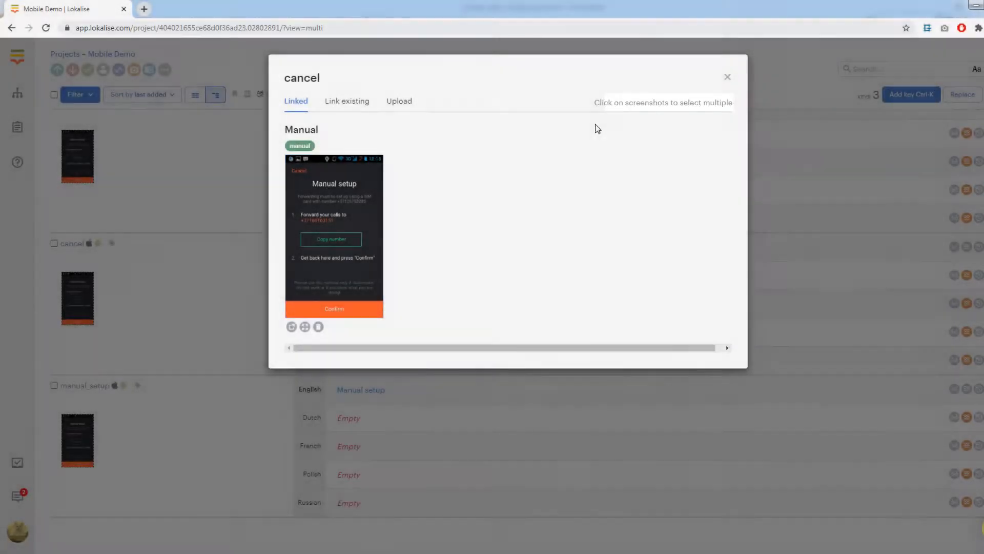
click(347, 101)
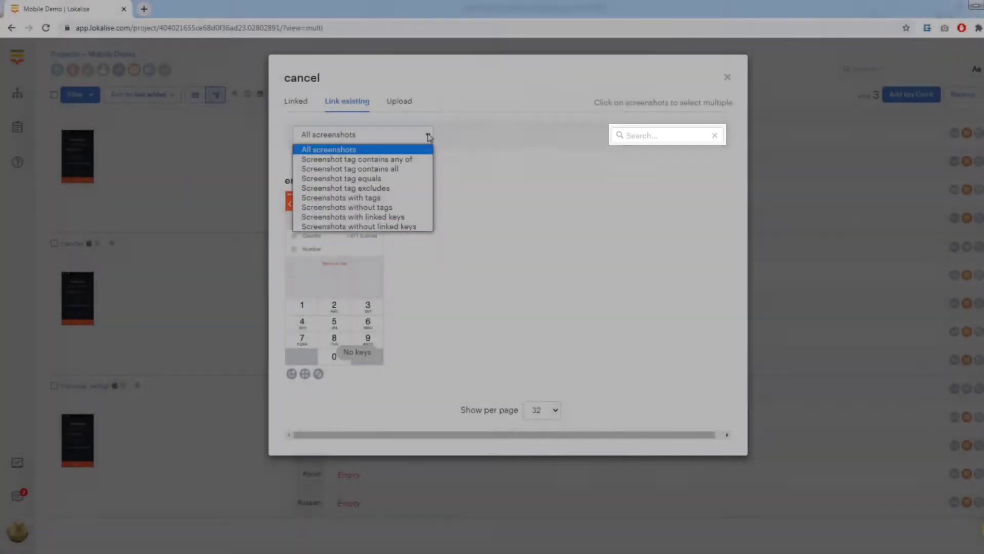
click(329, 149)
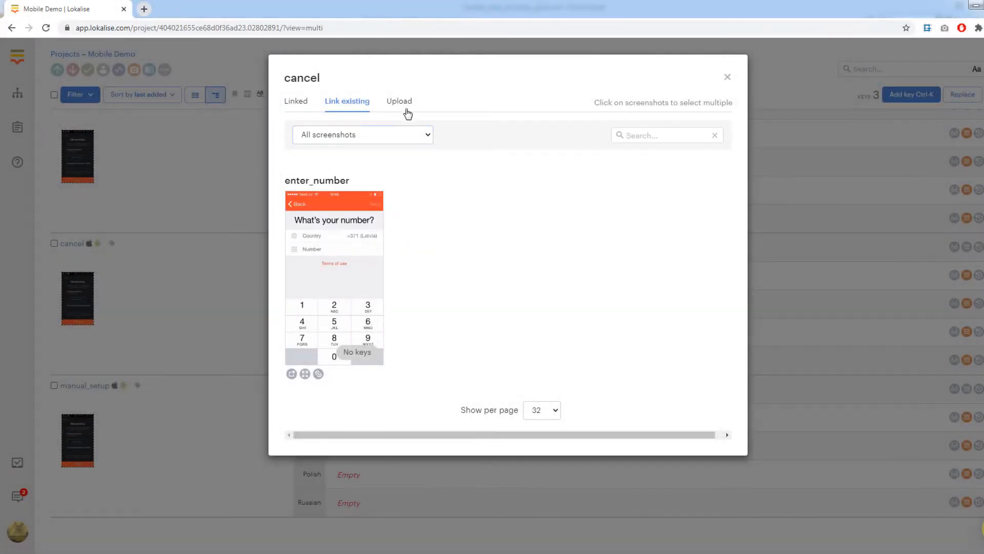
click(399, 101)
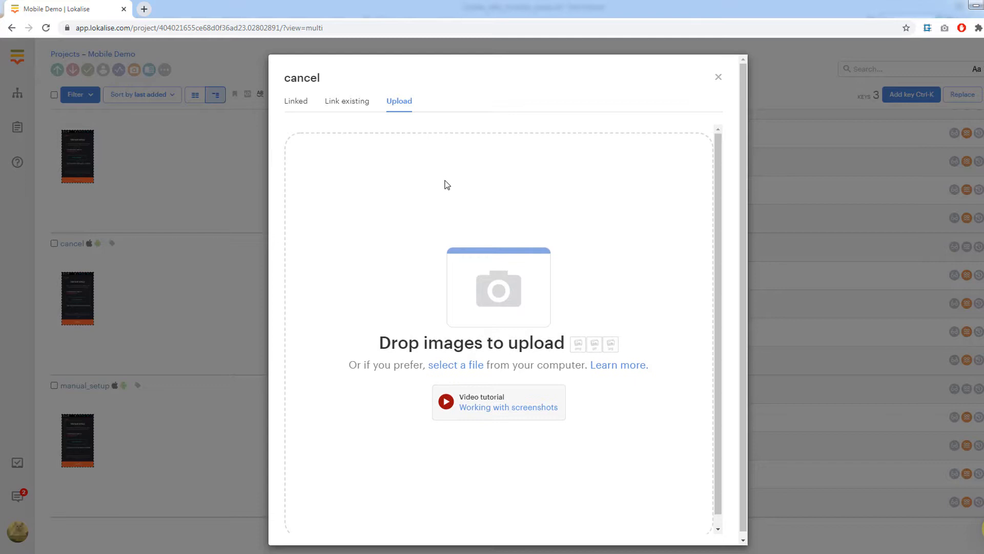
click(719, 76)
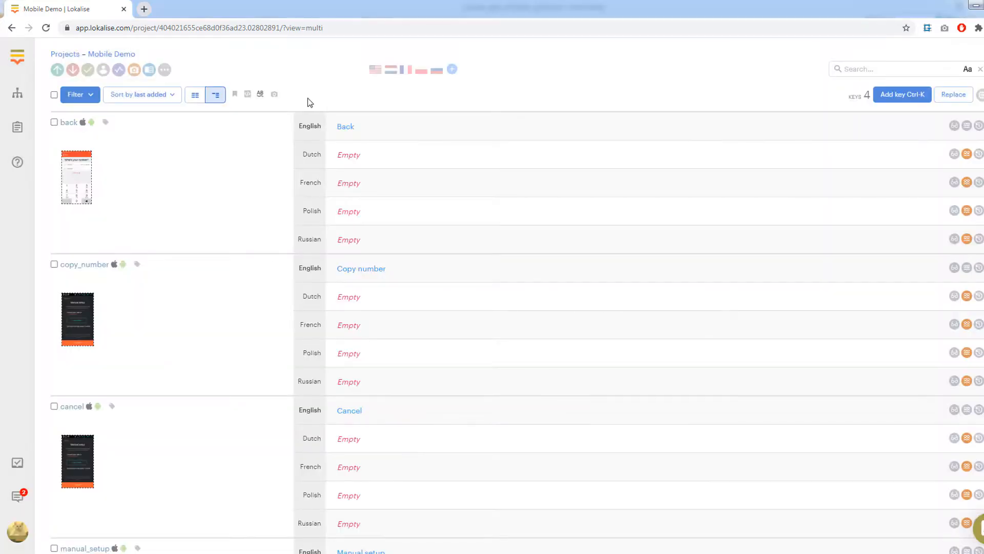
mouse_move(275, 95)
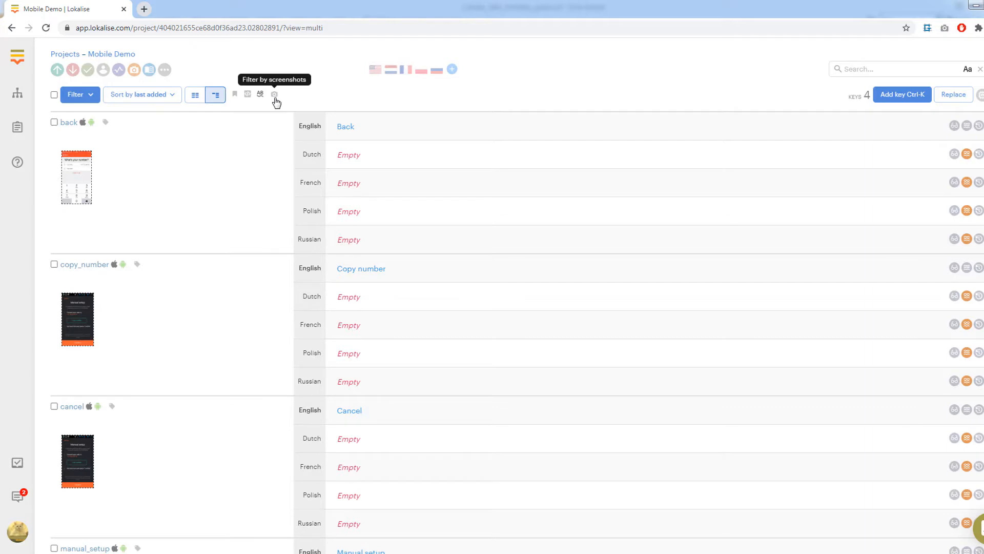
Step: Filter keys by screenshot tag 'contains any of' manual, then remove the manual tag
click(274, 94)
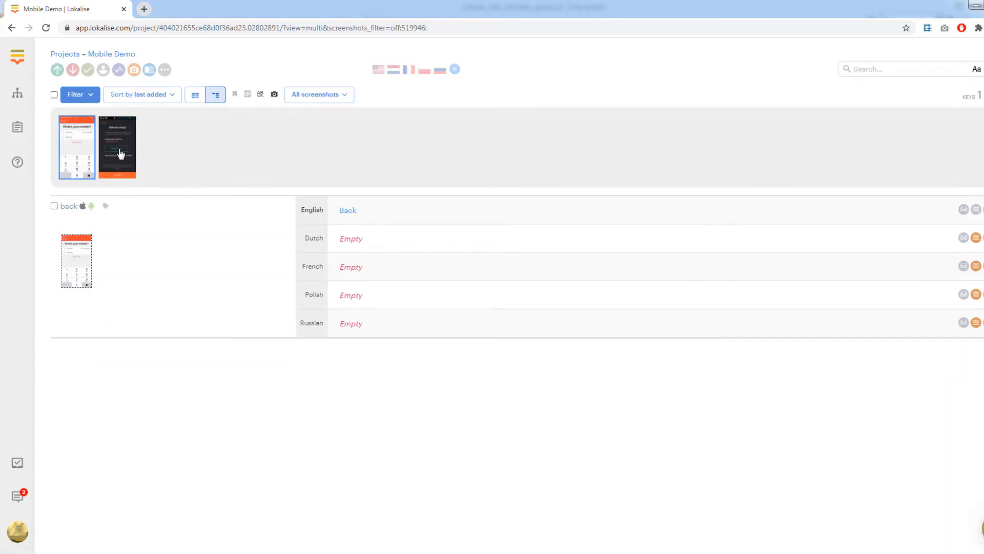
click(118, 148)
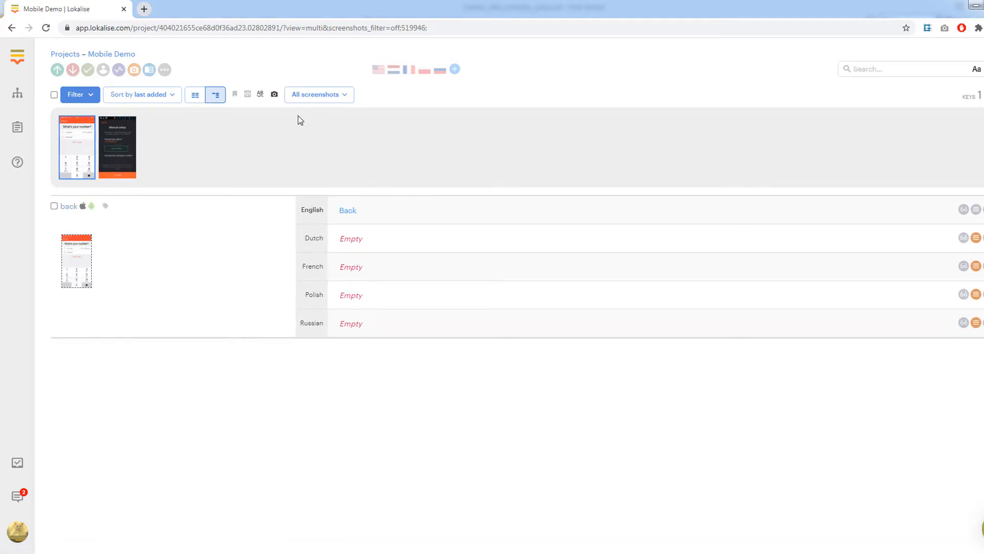
click(319, 94)
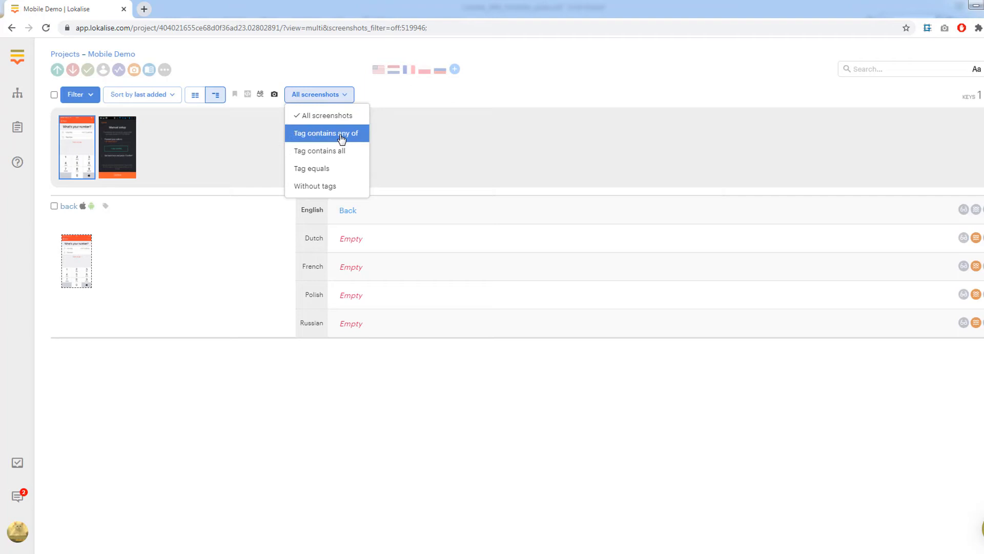
click(326, 133)
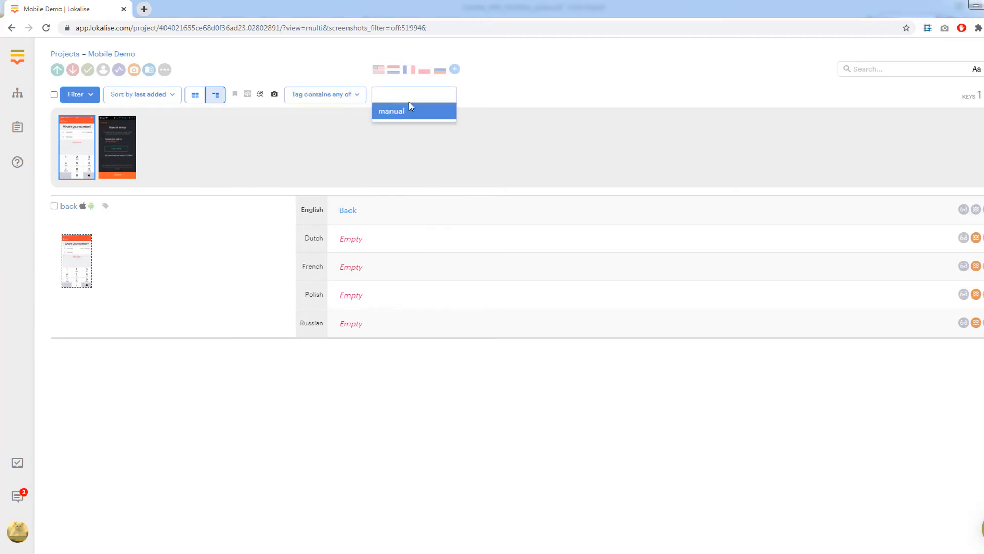
click(391, 111)
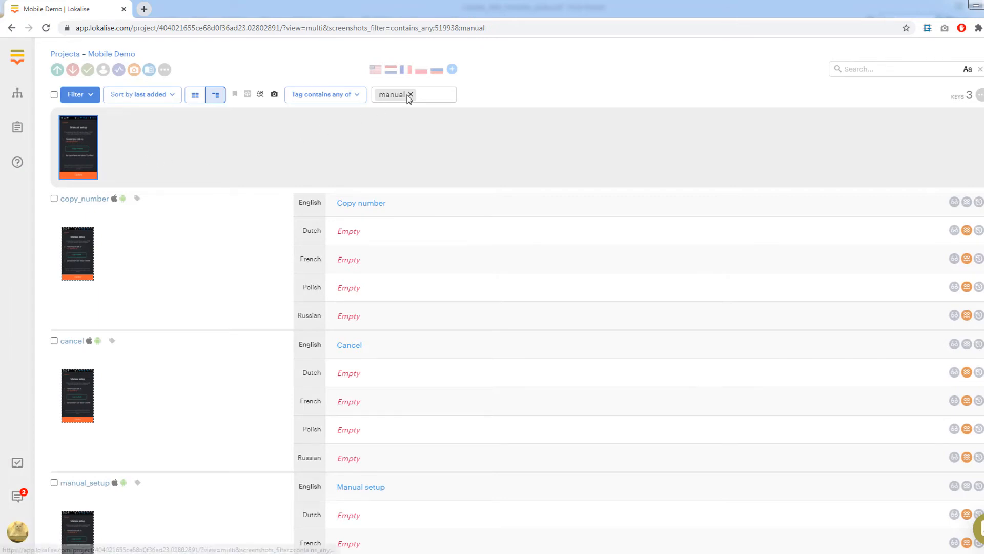
click(411, 95)
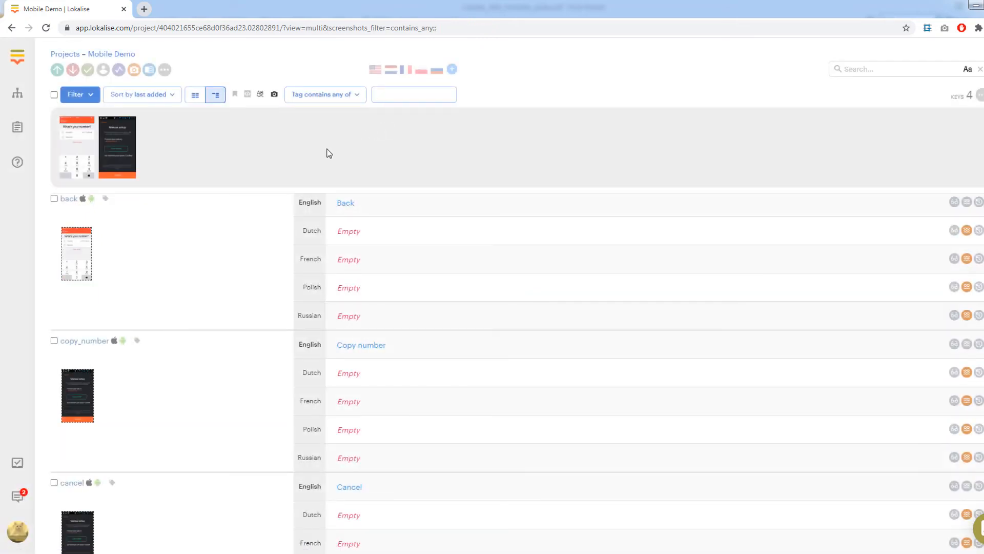
click(413, 94)
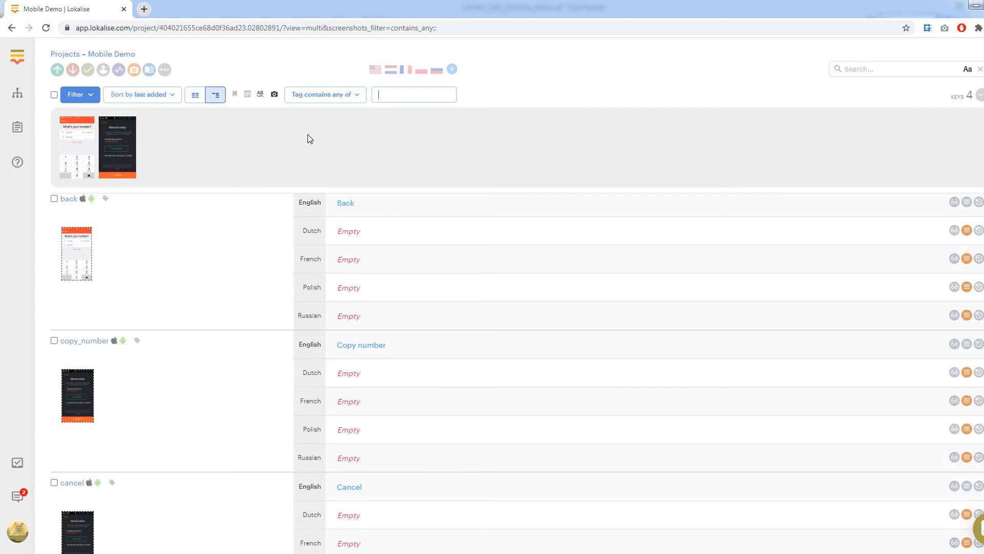